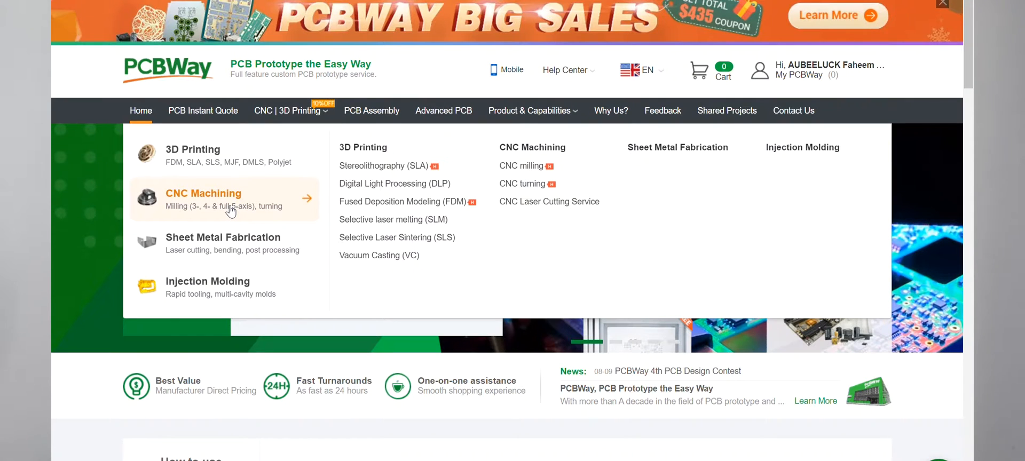
# Start a CNC machining quote for alu-frame.SLDPRT in Aluminum 6061, silver white
pyautogui.click(215, 200)
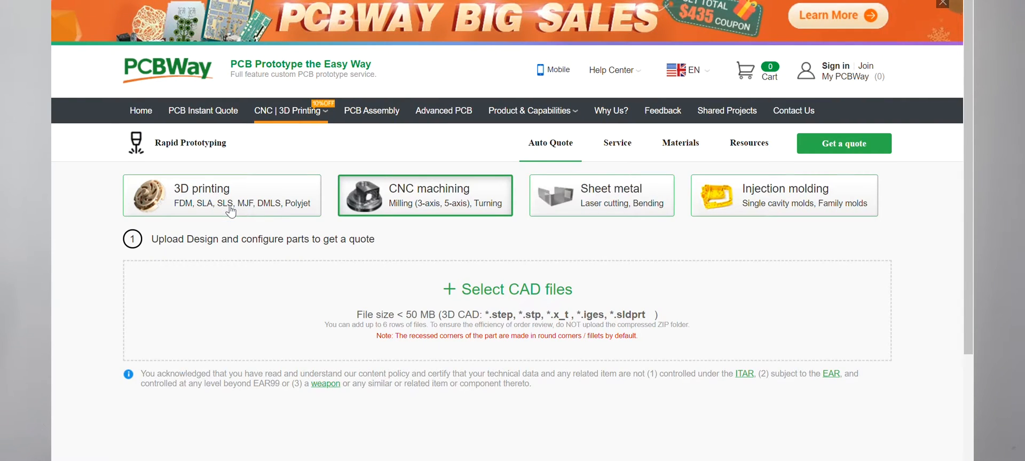
pyautogui.scroll(-3)
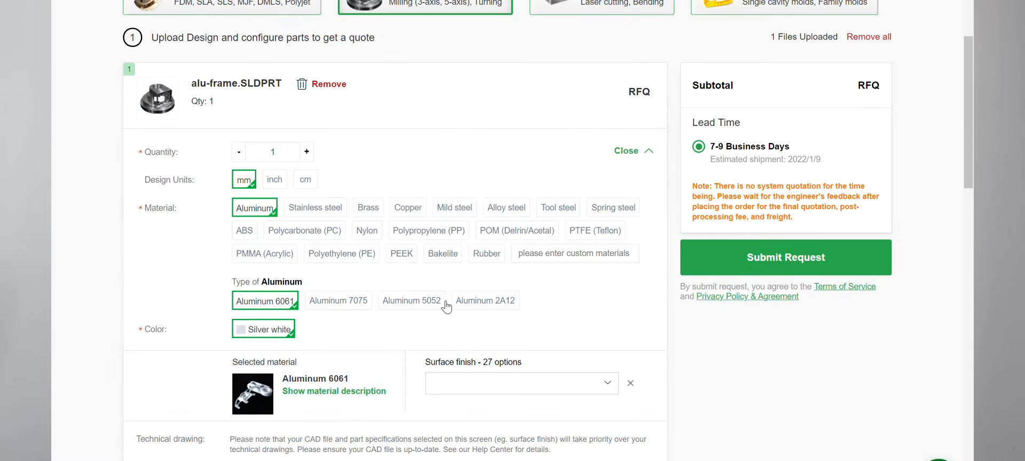
# Compare Aluminum 2A12 then keep Aluminum 6061 with the matt black spray paint finish
pyautogui.click(485, 300)
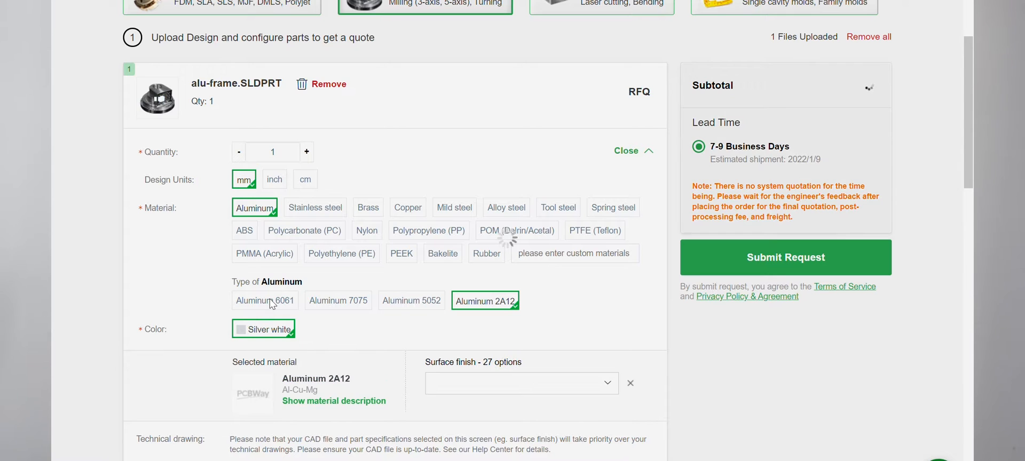
pyautogui.click(265, 300)
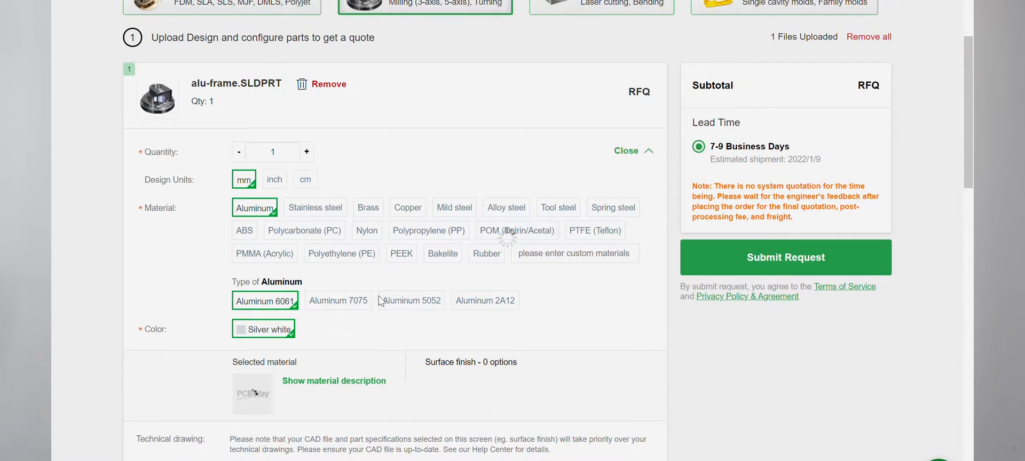
pyautogui.scroll(-3)
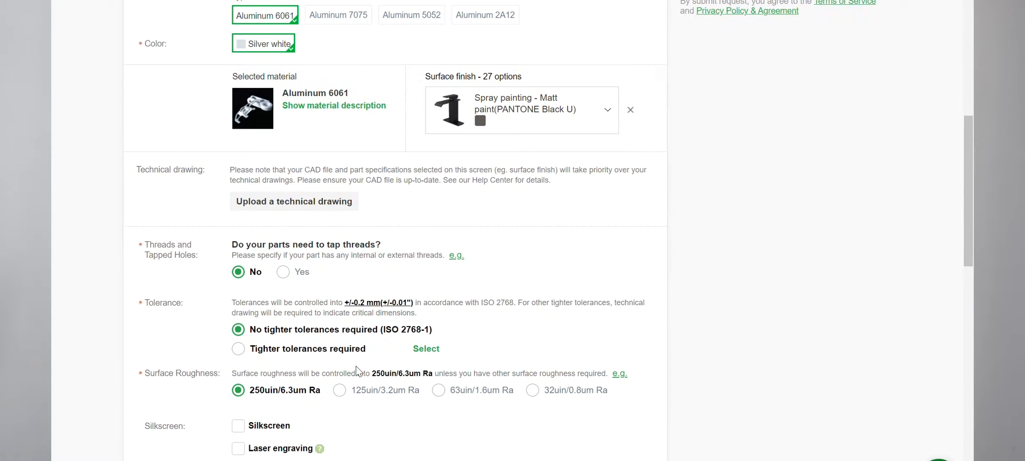
pyautogui.scroll(3)
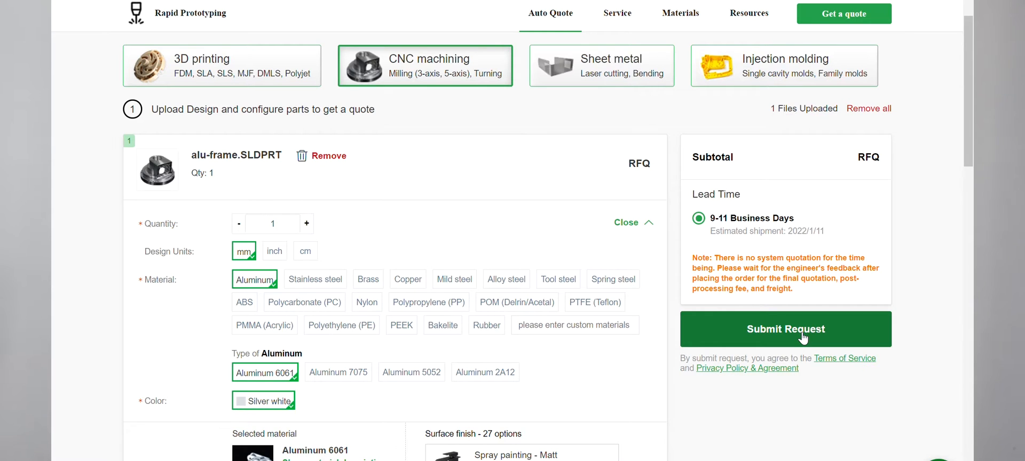
# Submit the part for quotation and view it under review in the Orders List
pyautogui.click(784, 329)
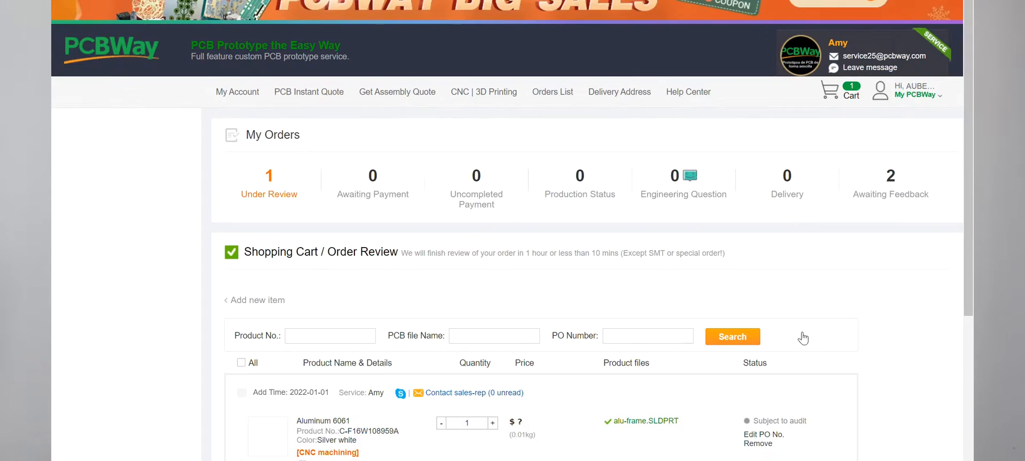
pyautogui.click(552, 92)
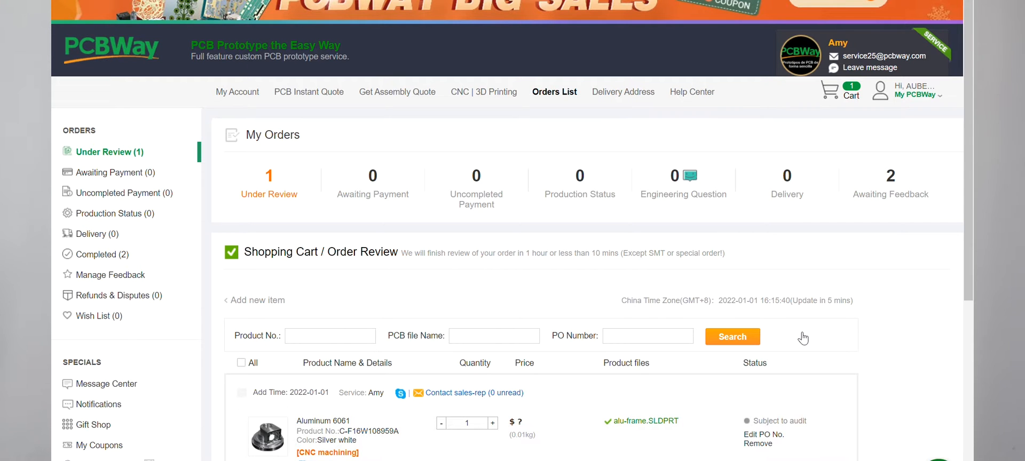
pyautogui.scroll(-3)
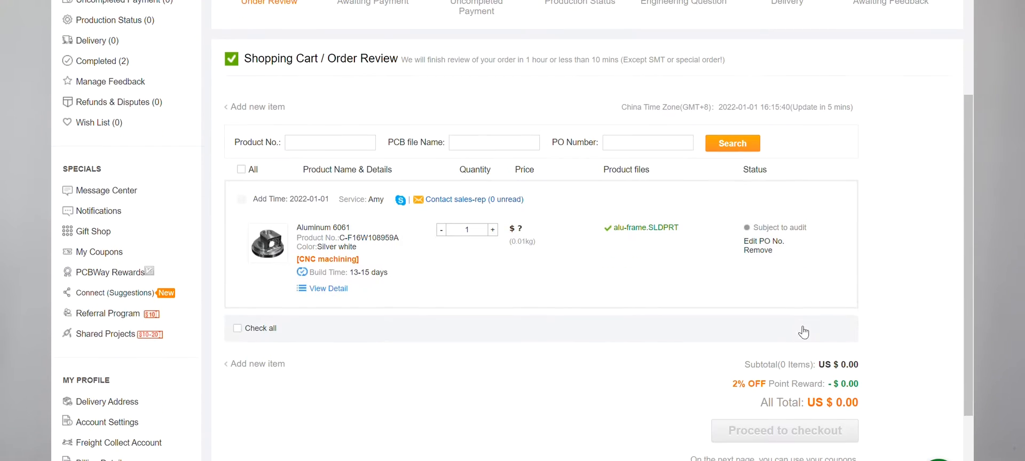
pyautogui.moveTo(678, 170)
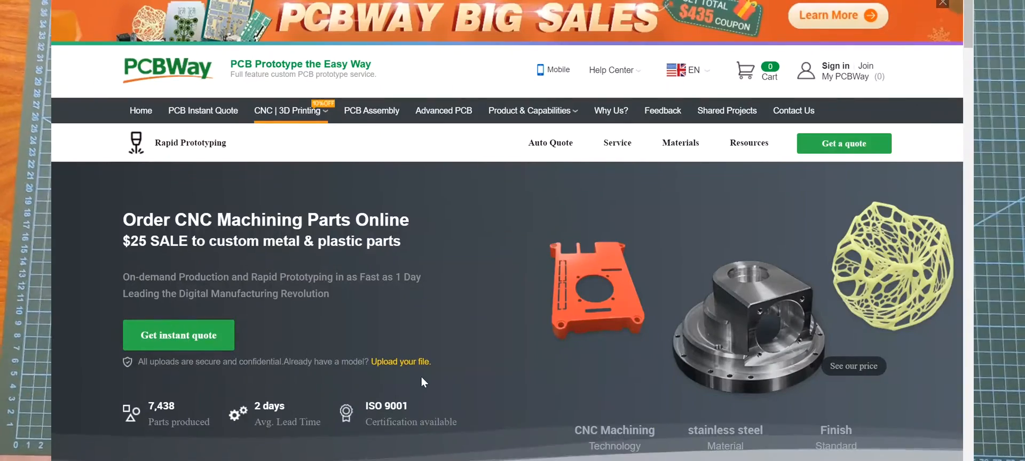
pyautogui.scroll(-3)
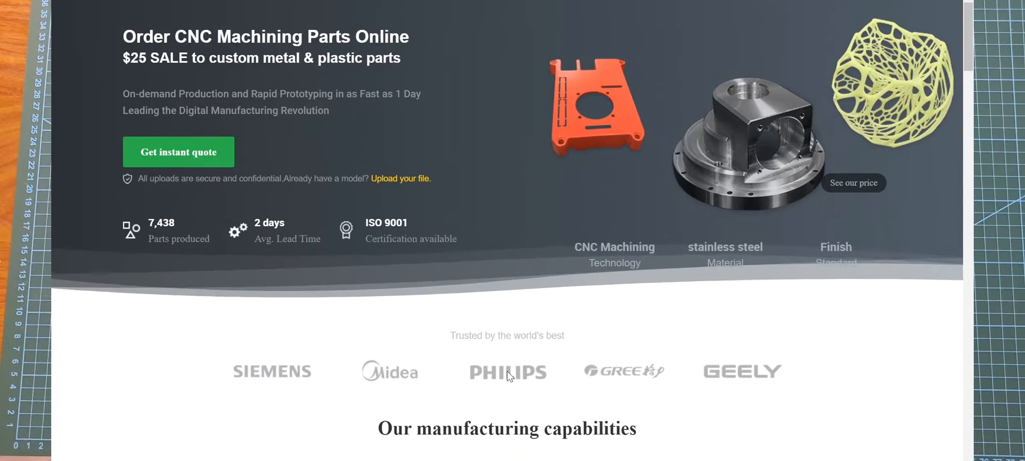
pyautogui.scroll(-3)
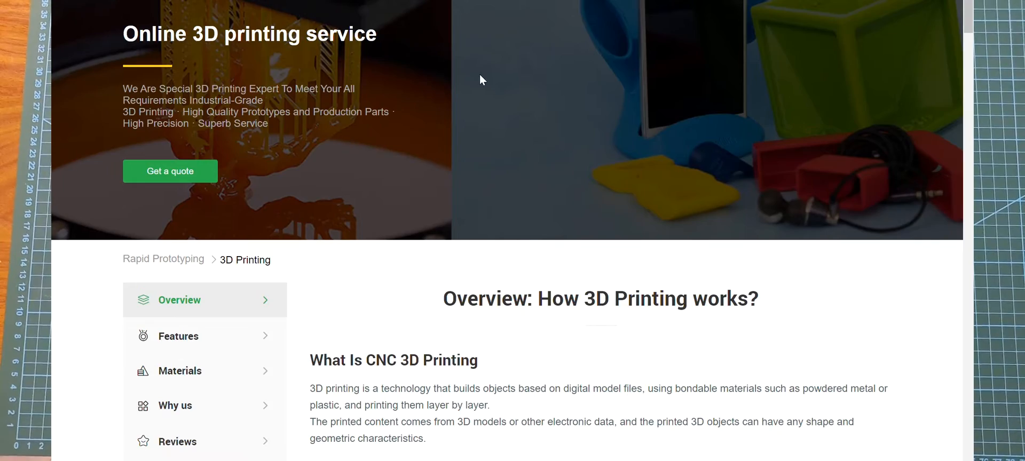
pyautogui.scroll(-3)
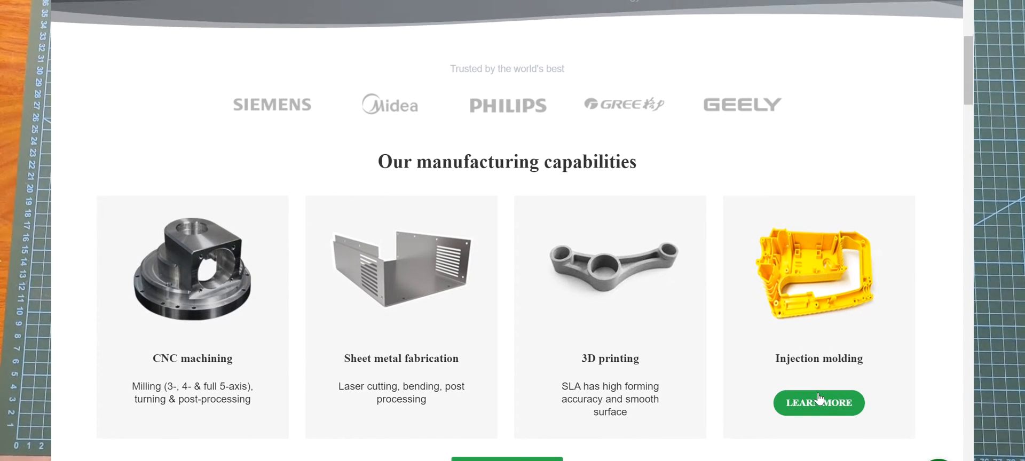
# Browse the Injection Molding Service page: plastic, liquid silicone rubber and overmolding processes
pyautogui.click(818, 404)
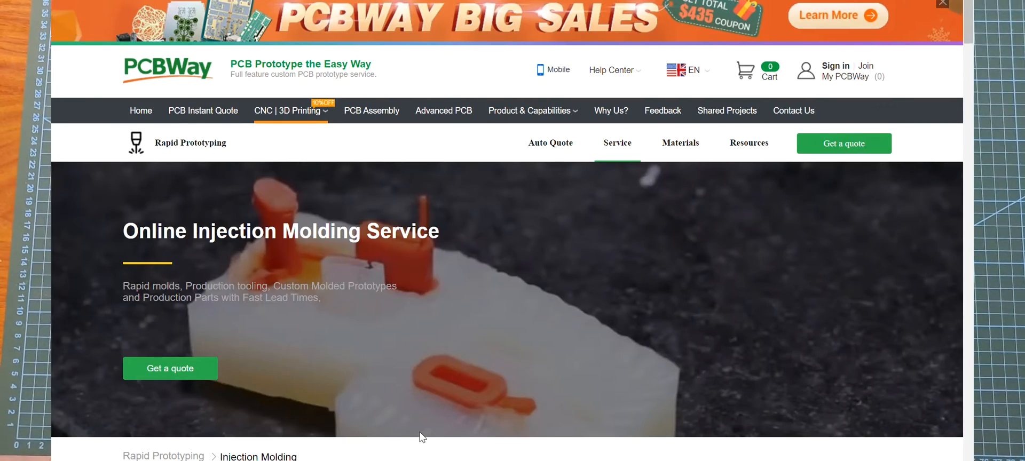
pyautogui.scroll(-3)
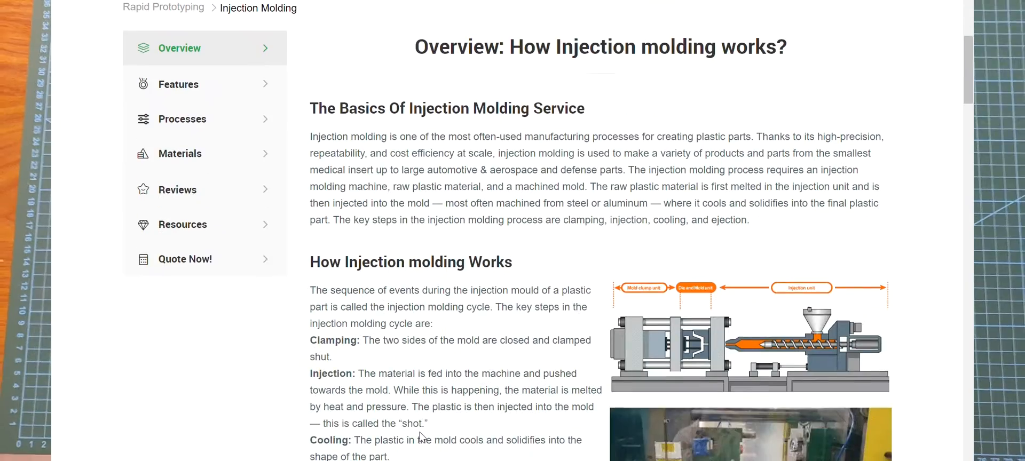
pyautogui.scroll(-3)
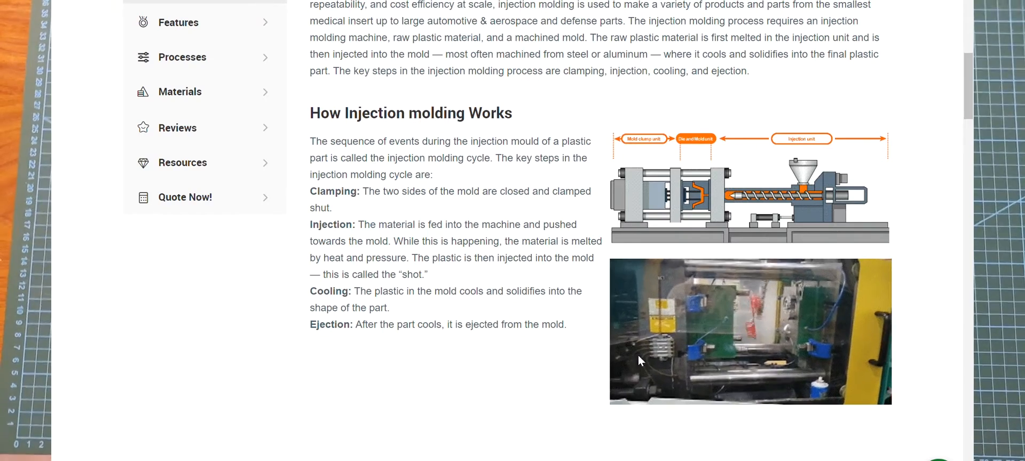
pyautogui.scroll(-3)
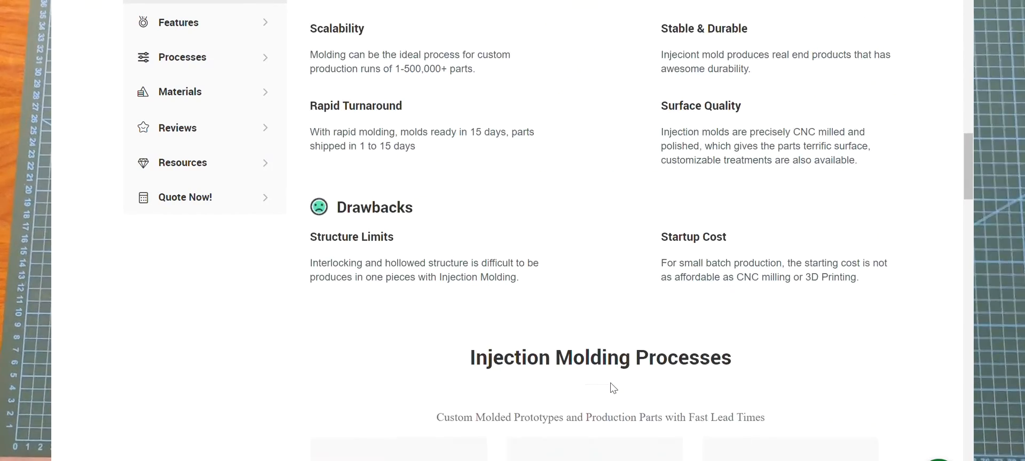
pyautogui.scroll(-3)
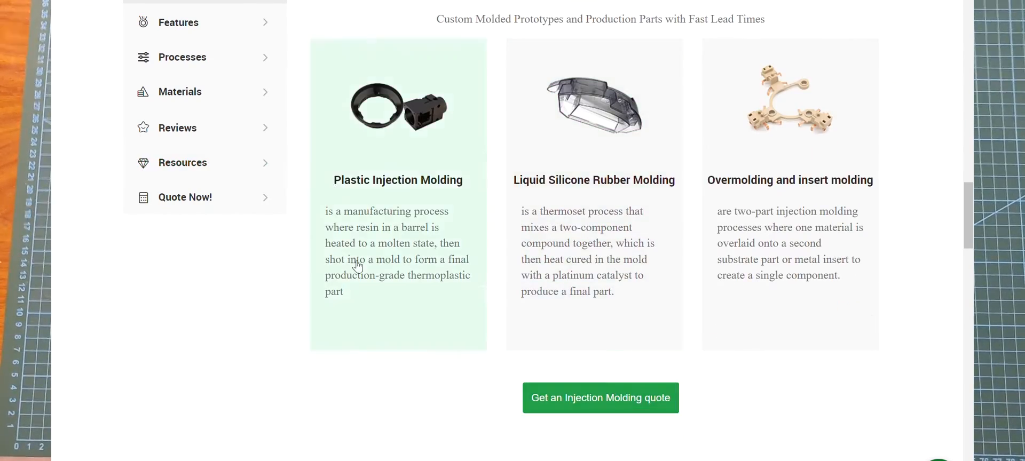